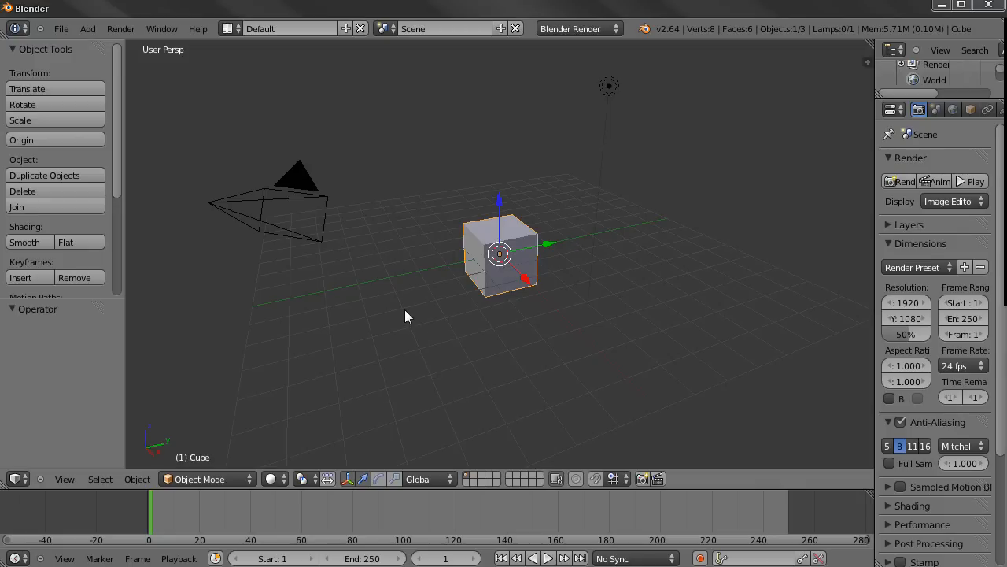
pyautogui.moveTo(410, 311)
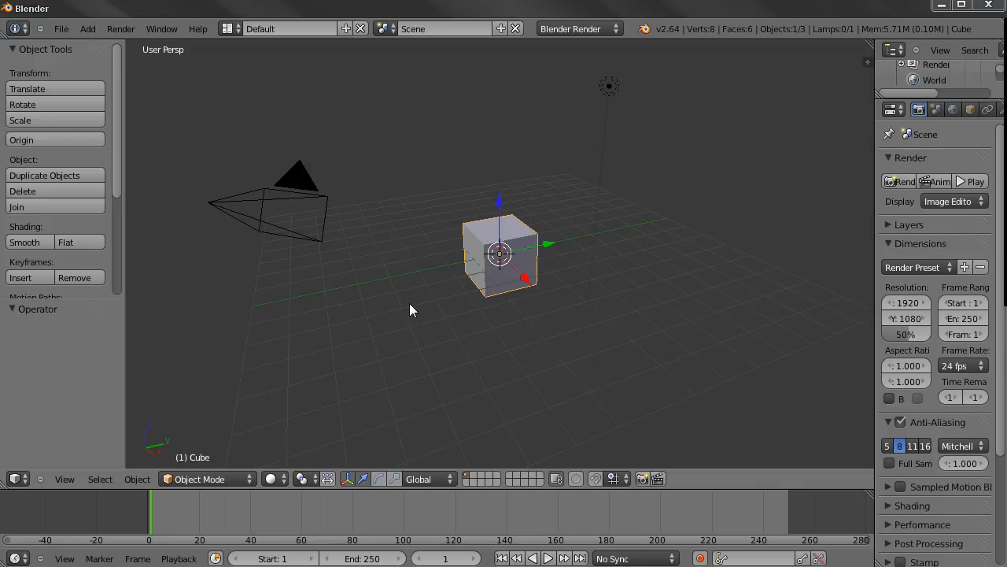
pyautogui.moveTo(185, 360)
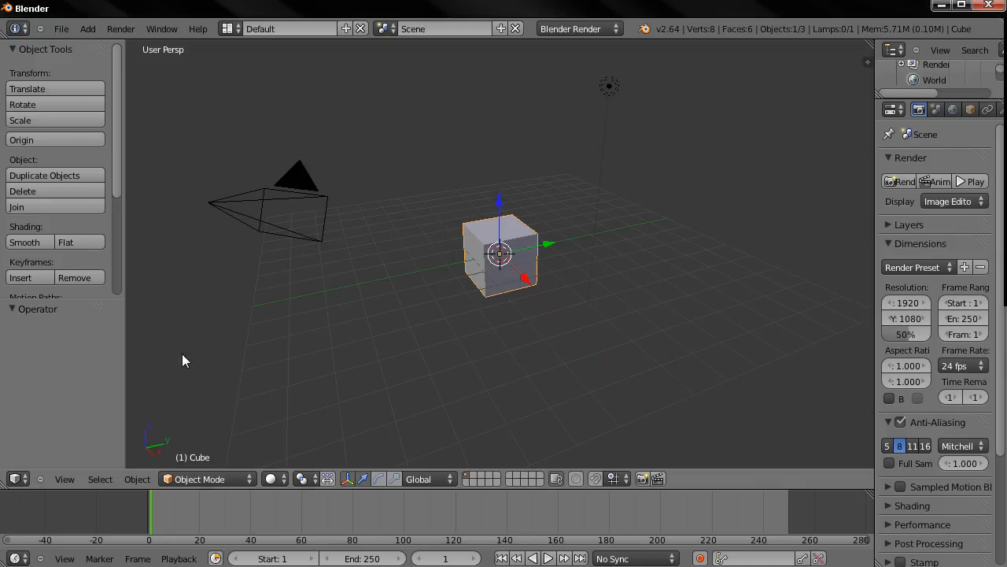
pyautogui.moveTo(71, 479)
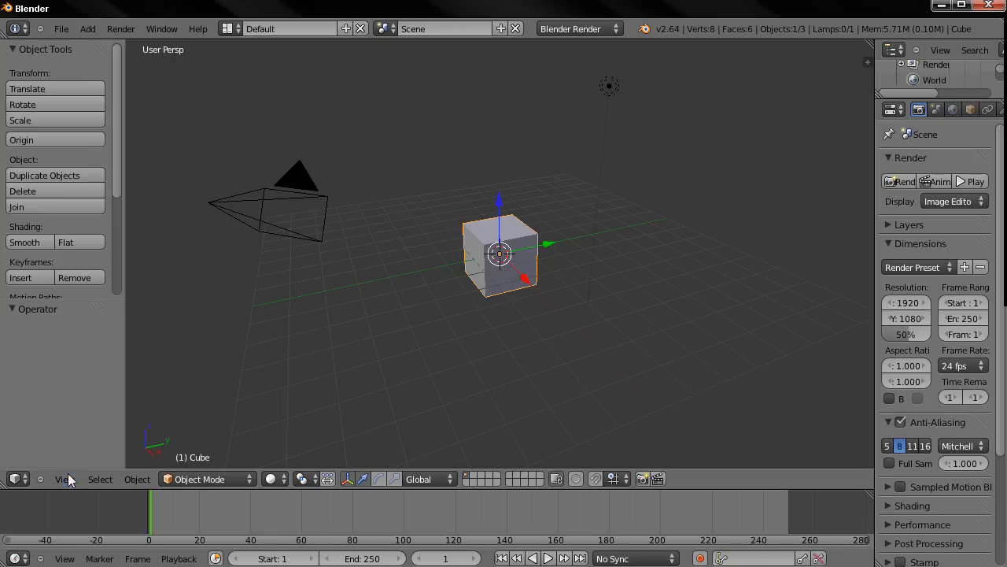
# Step: Open the 3D viewport's View menu to see display options
pyautogui.click(65, 479)
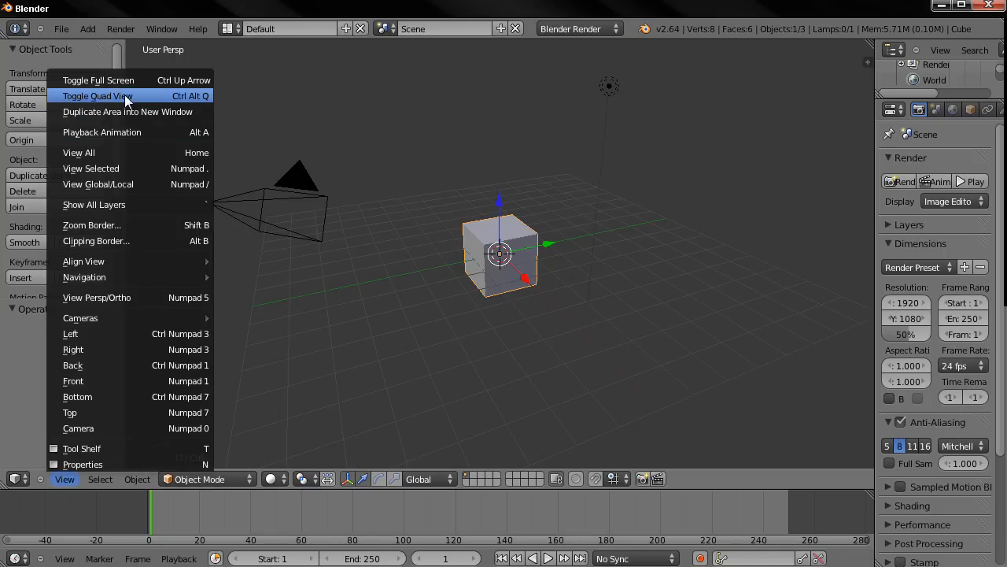
pyautogui.moveTo(181, 105)
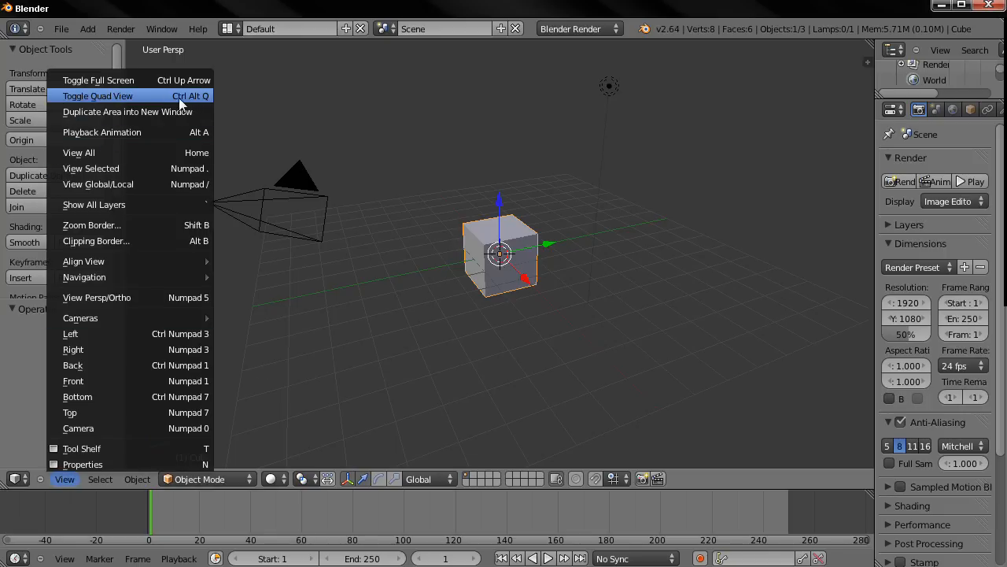
pyautogui.moveTo(181, 103)
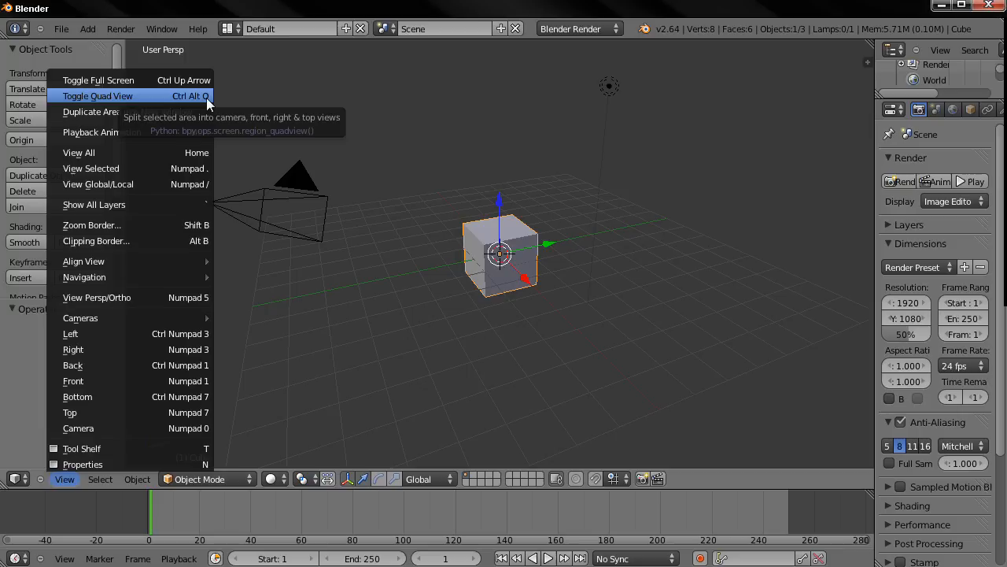
# Step: Toggle Quad View for top, front, right and camera panes
pyautogui.click(97, 95)
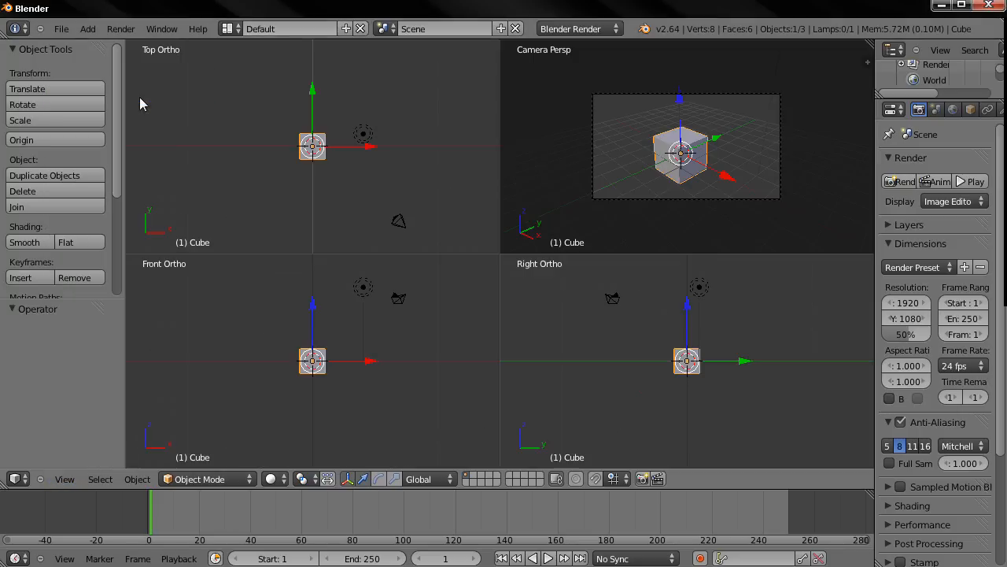
pyautogui.moveTo(268, 163)
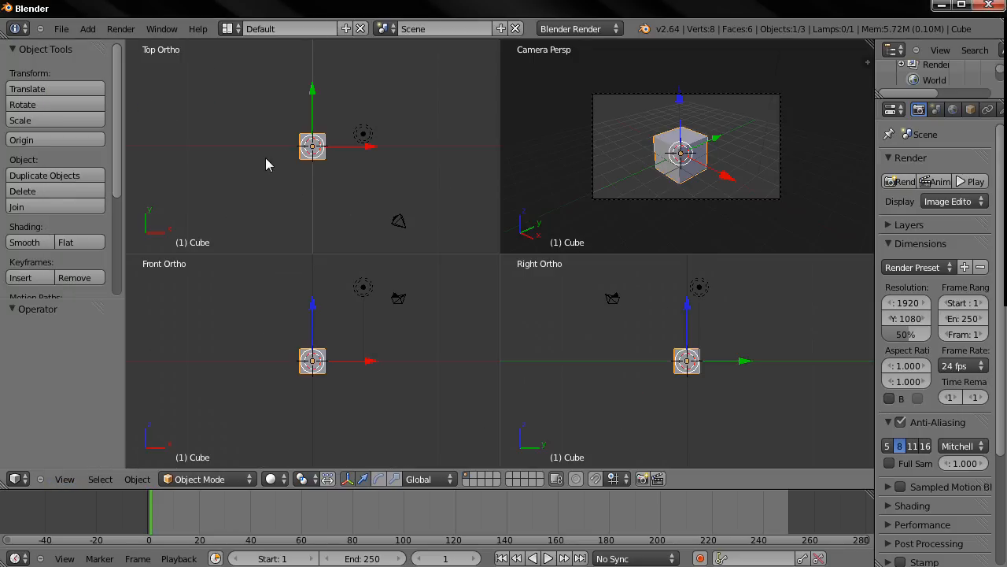
pyautogui.moveTo(281, 182)
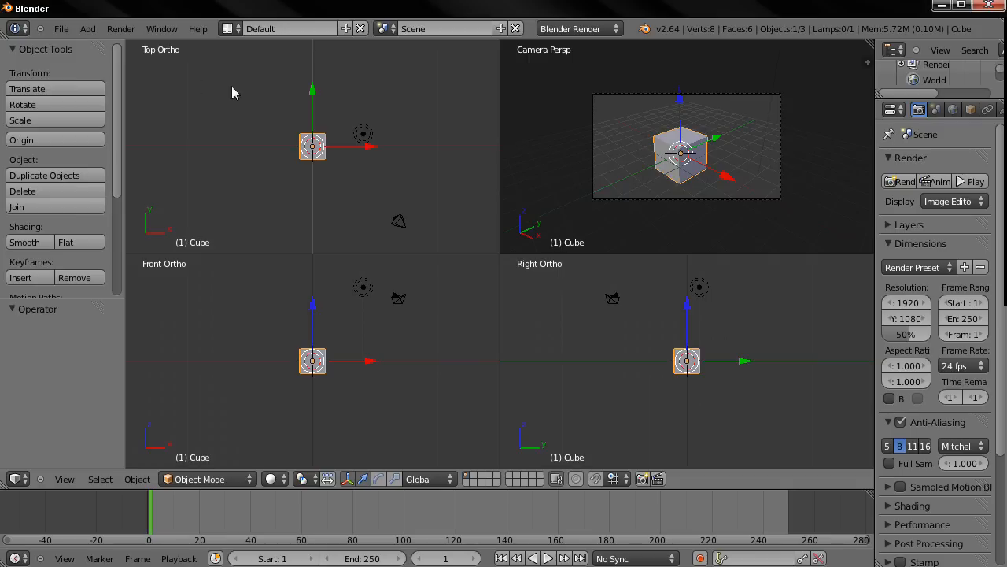
pyautogui.moveTo(472, 167)
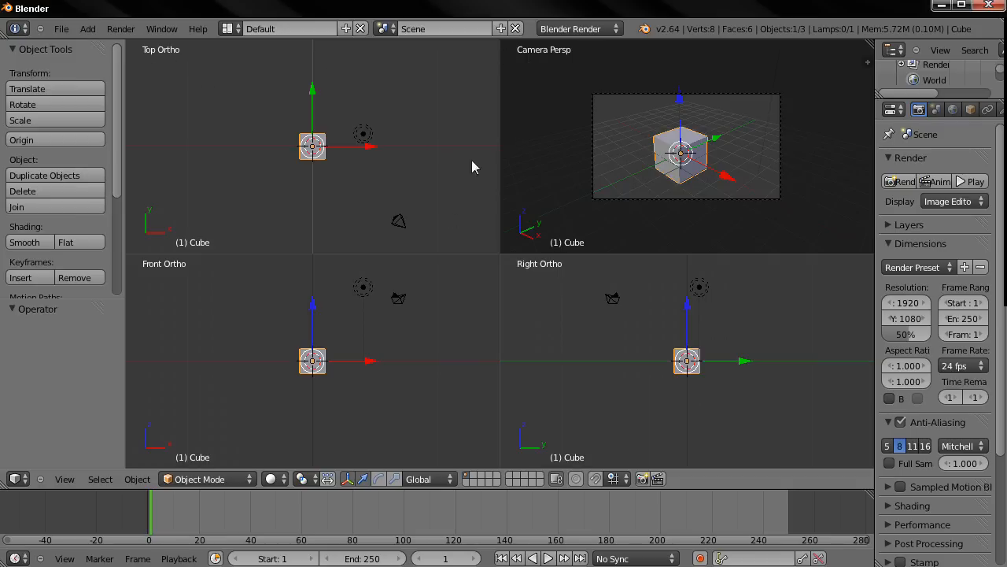
pyautogui.moveTo(512, 285)
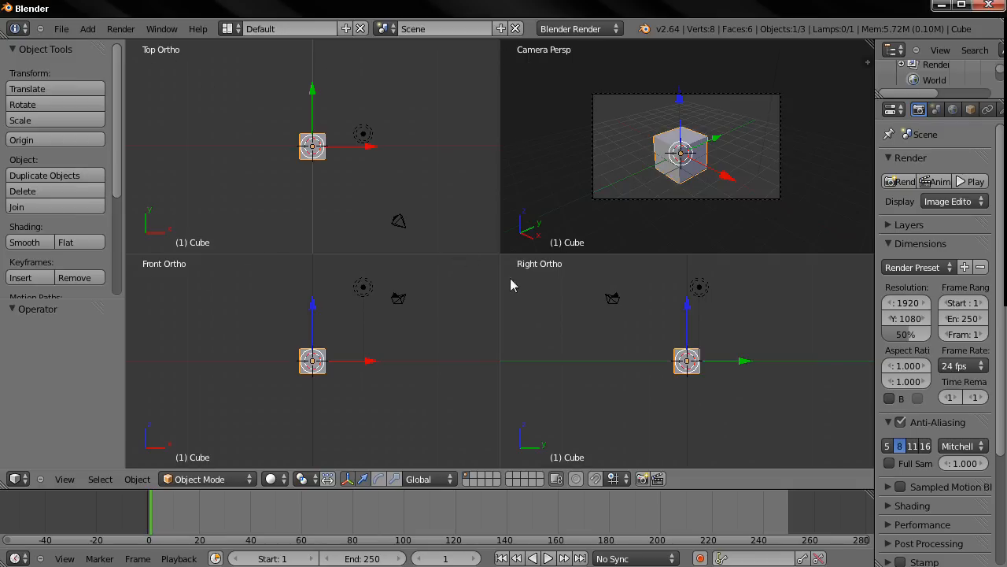
pyautogui.moveTo(563, 282)
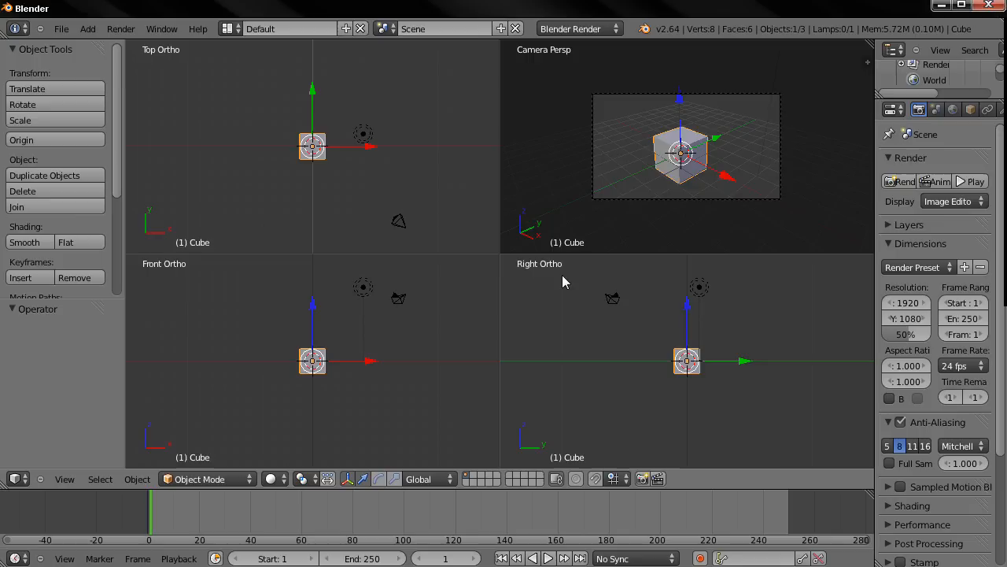
pyautogui.moveTo(599, 171)
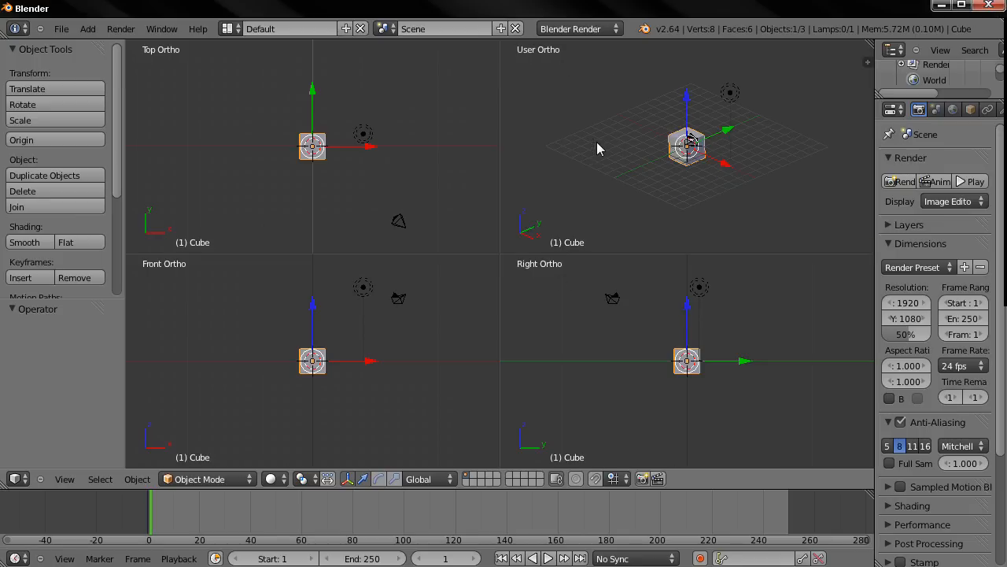
pyautogui.moveTo(519, 71)
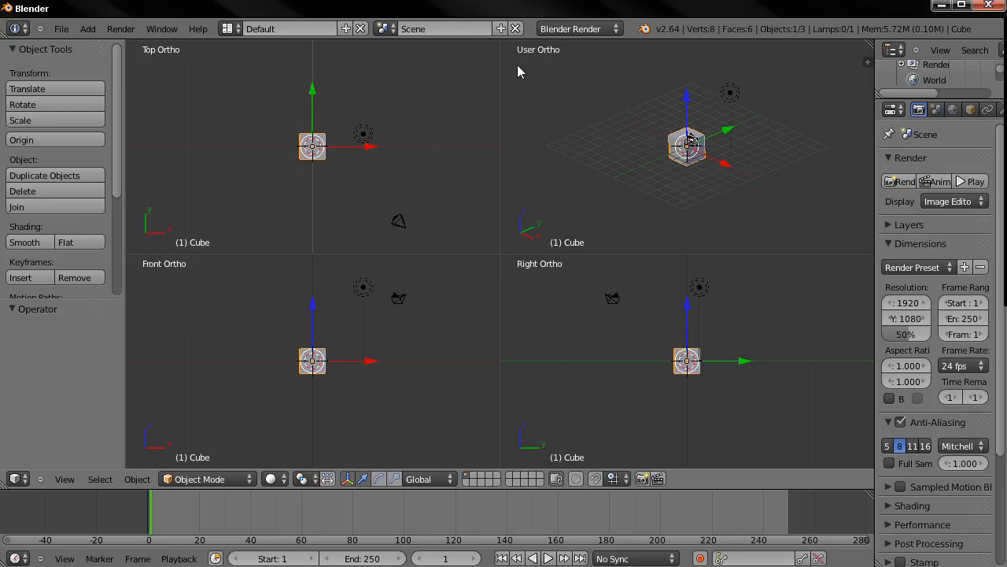
pyautogui.moveTo(572, 143)
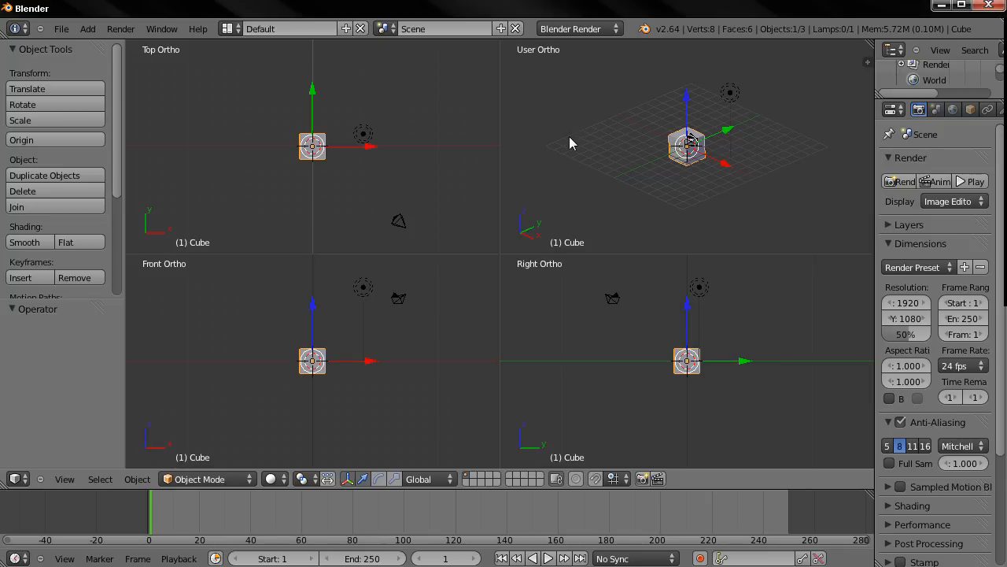
pyautogui.moveTo(614, 156)
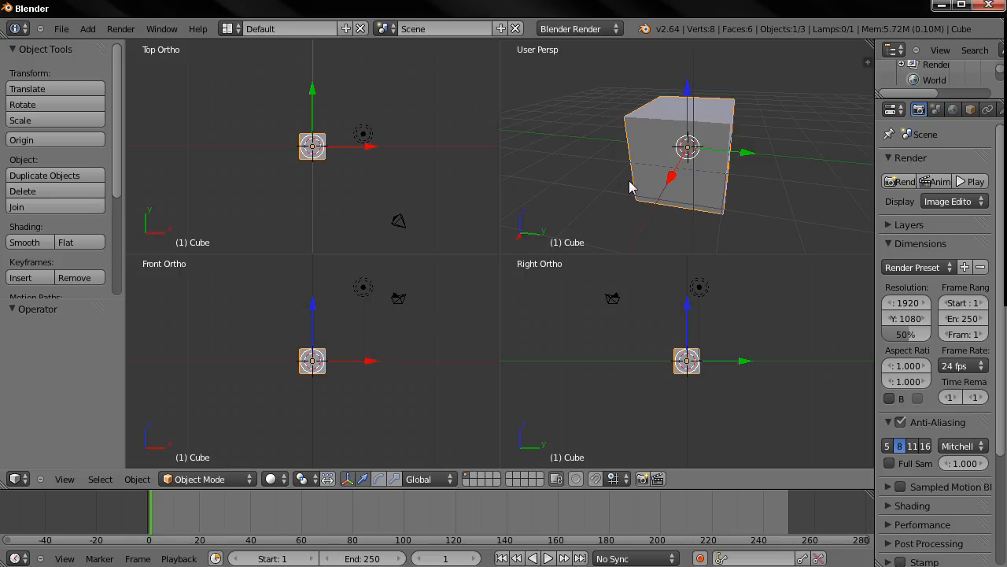
pyautogui.moveTo(618, 94)
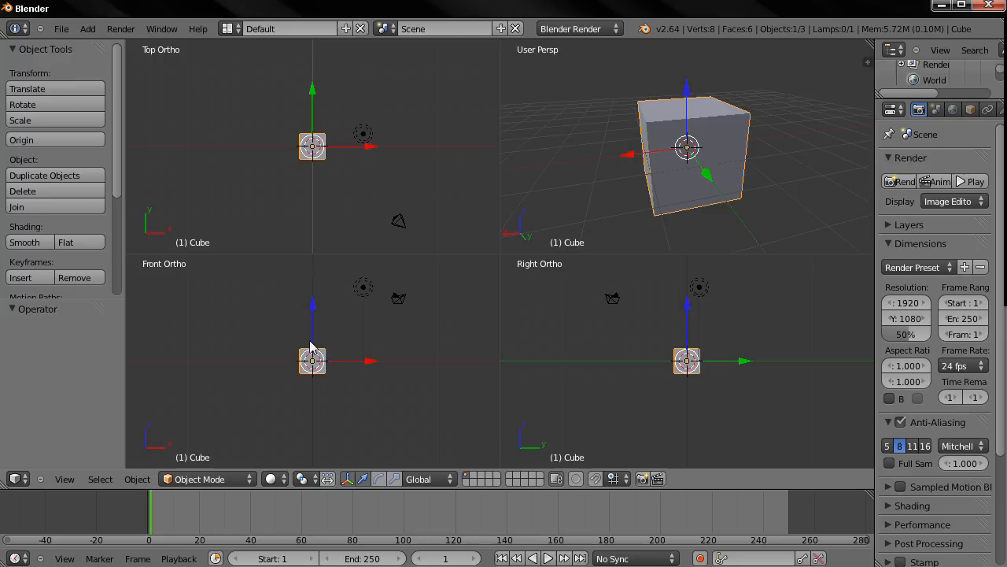
pyautogui.moveTo(540, 303)
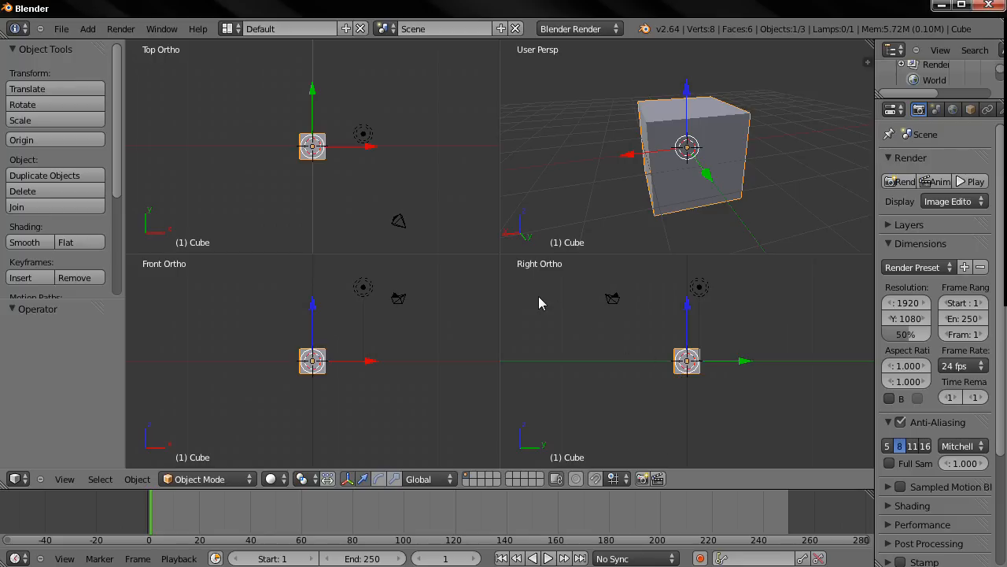
pyautogui.moveTo(468, 281)
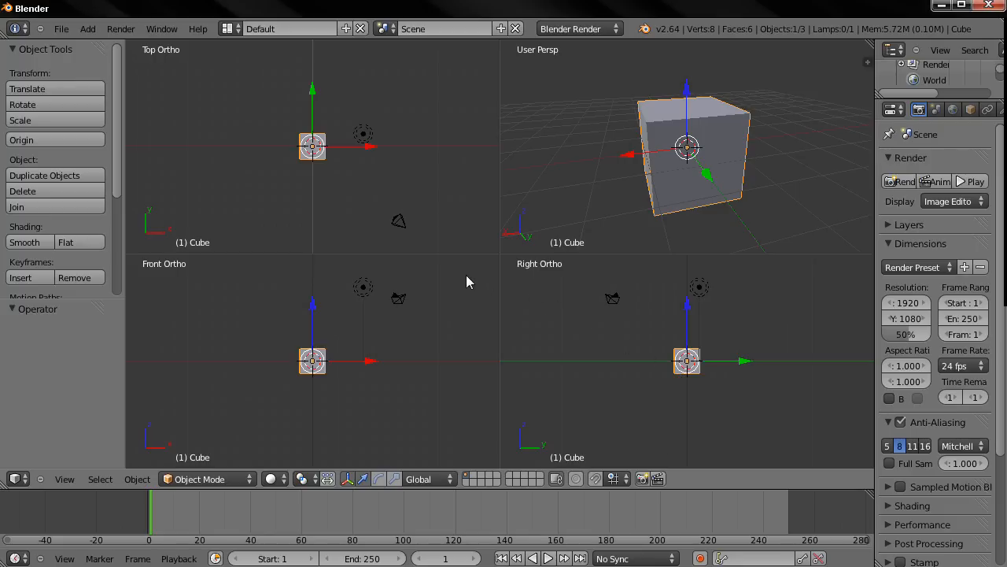
pyautogui.moveTo(452, 284)
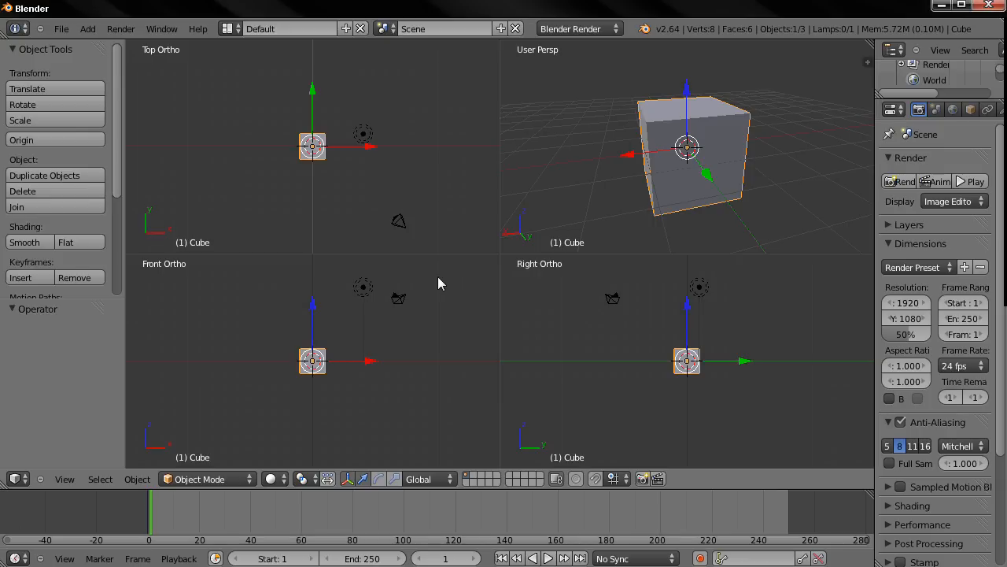
pyautogui.moveTo(421, 280)
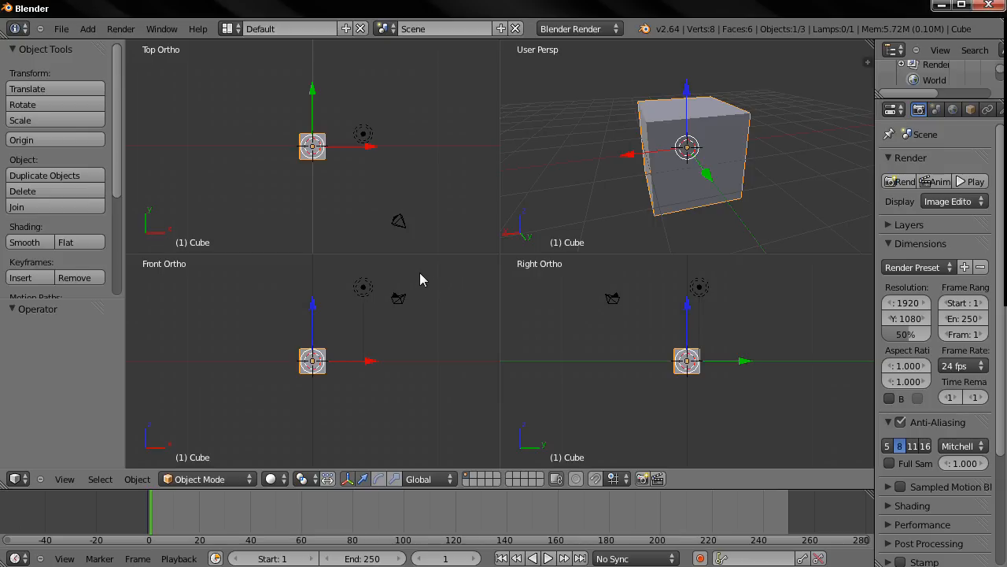
pyautogui.moveTo(430, 276)
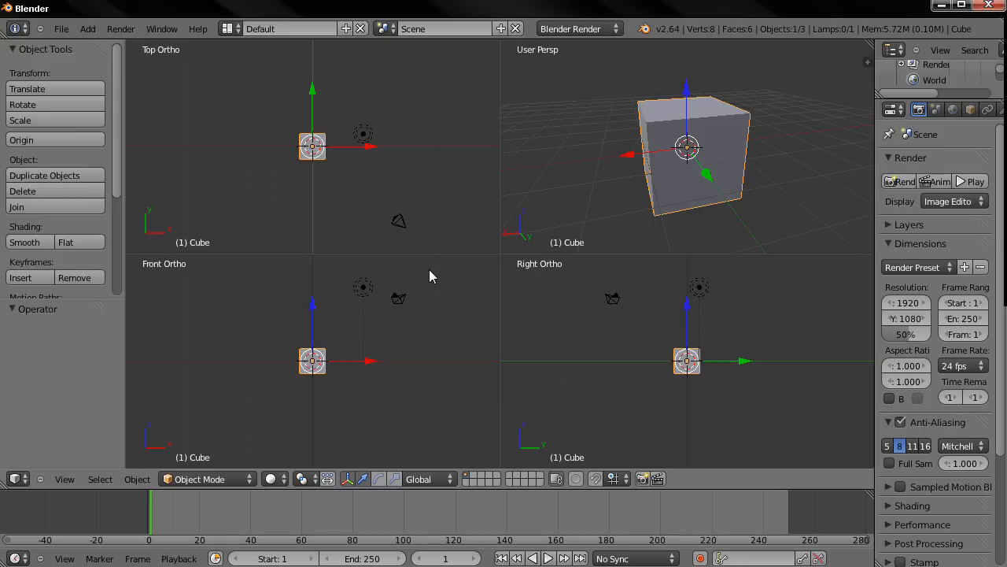
pyautogui.moveTo(576, 186)
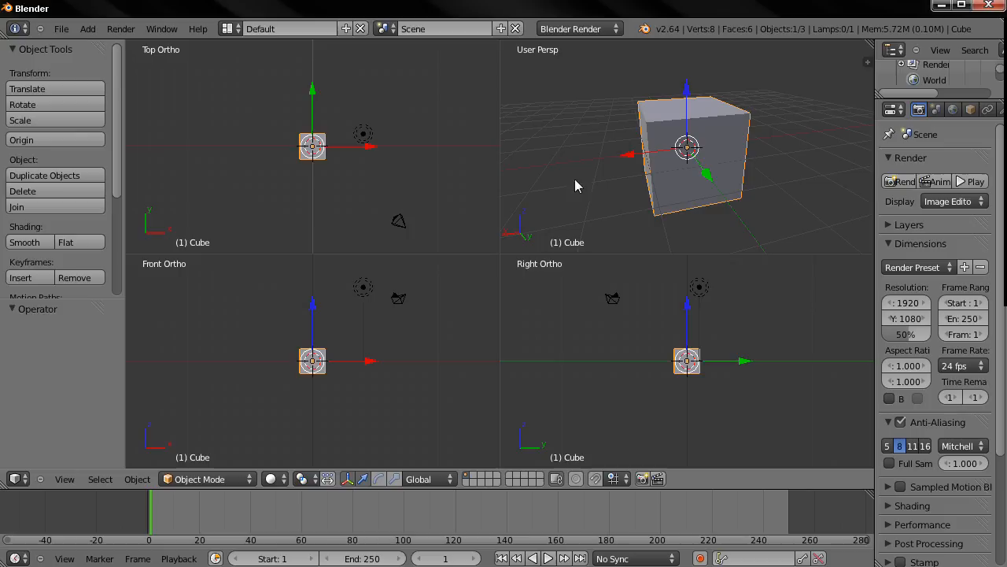
pyautogui.moveTo(616, 183)
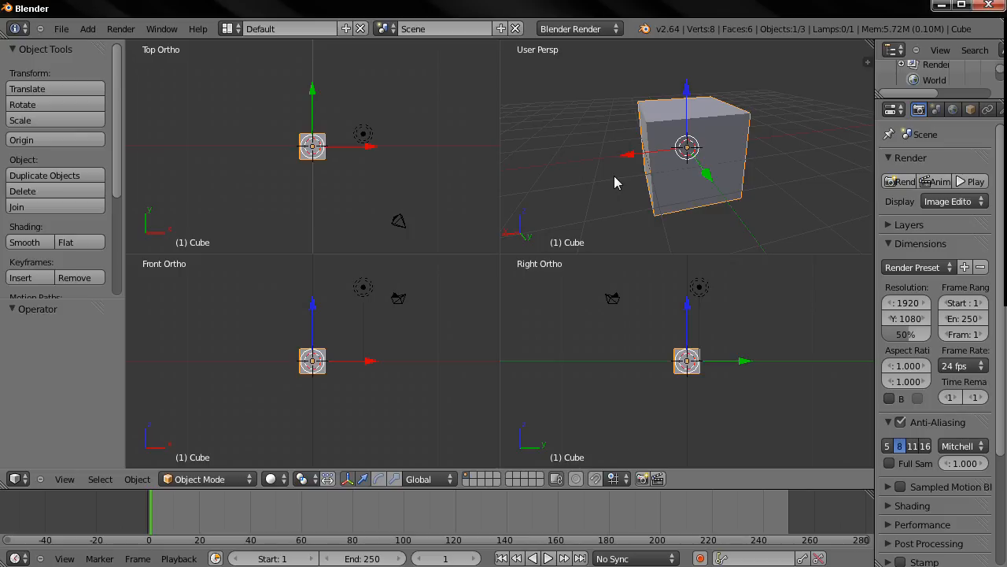
pyautogui.moveTo(272, 155)
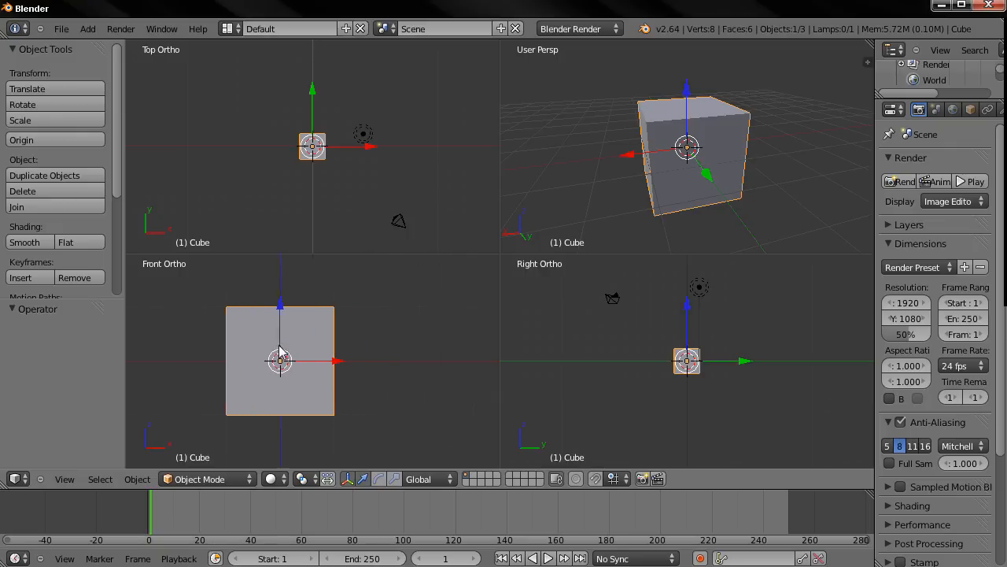
# Step: Center the cube in the front view and zoom the perspective view closer
pyautogui.moveTo(279, 360); pyautogui.dragTo(314, 360)
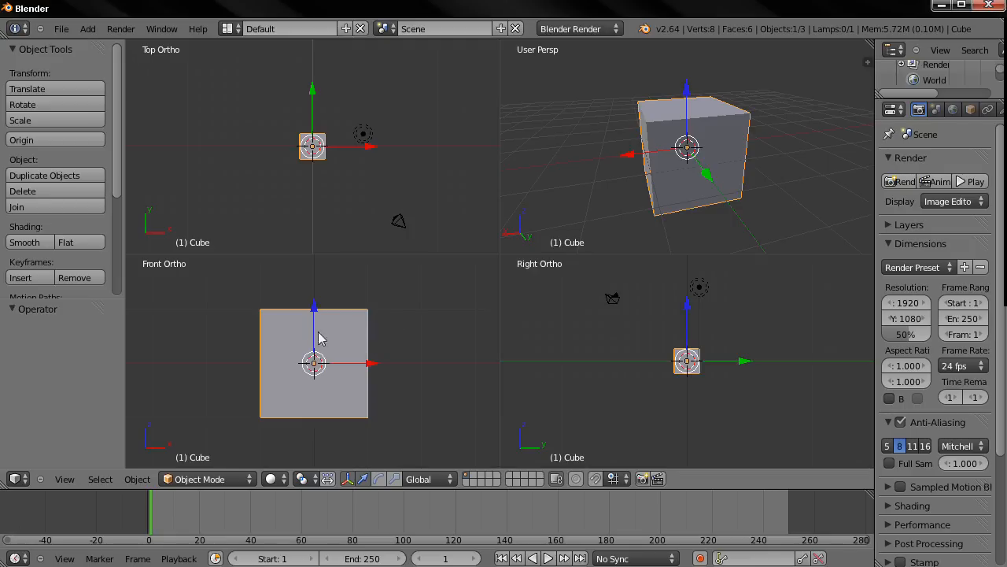
pyautogui.moveTo(423, 277)
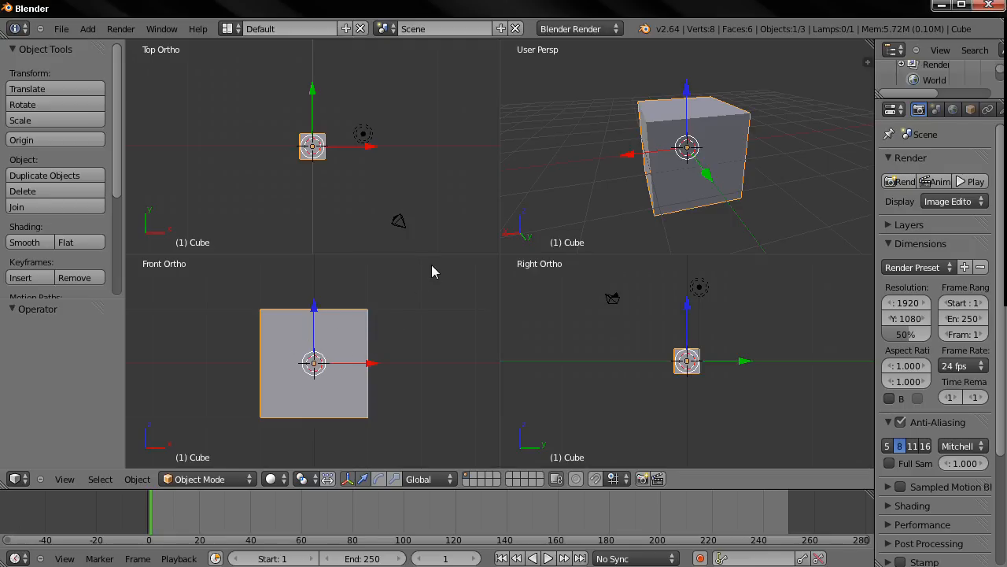
pyautogui.moveTo(453, 195)
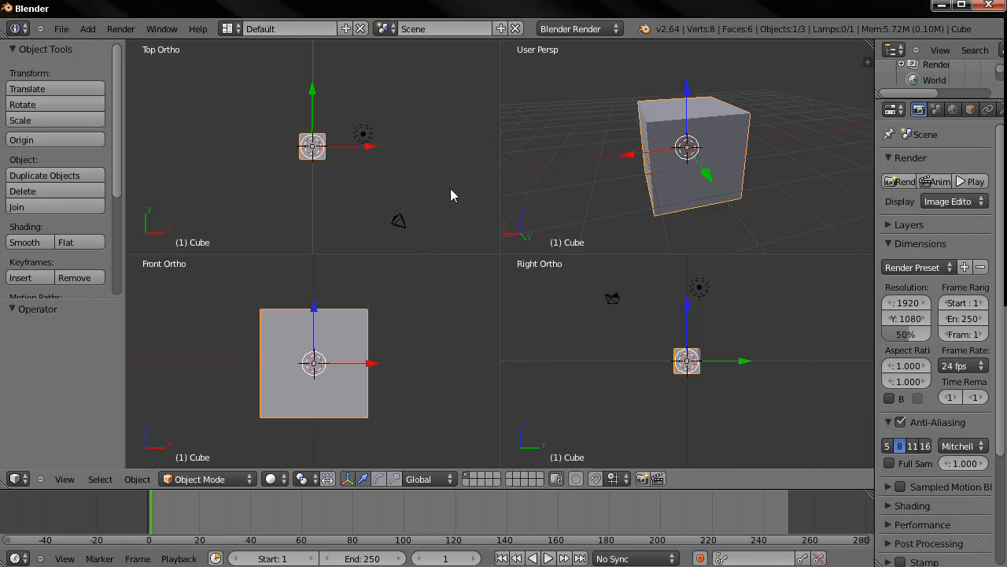
pyautogui.moveTo(431, 128)
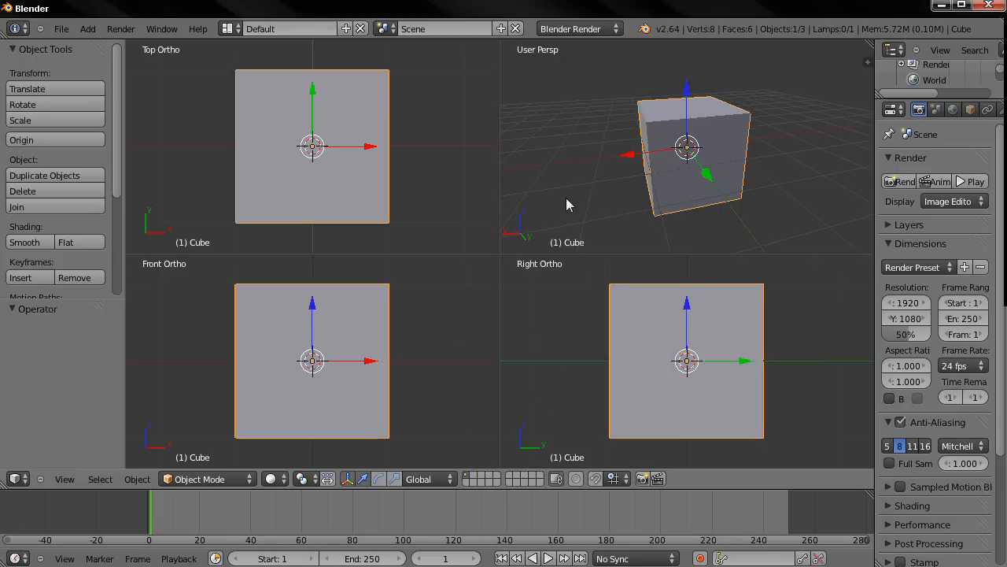
pyautogui.moveTo(569, 205); pyautogui.dragTo(527, 161)
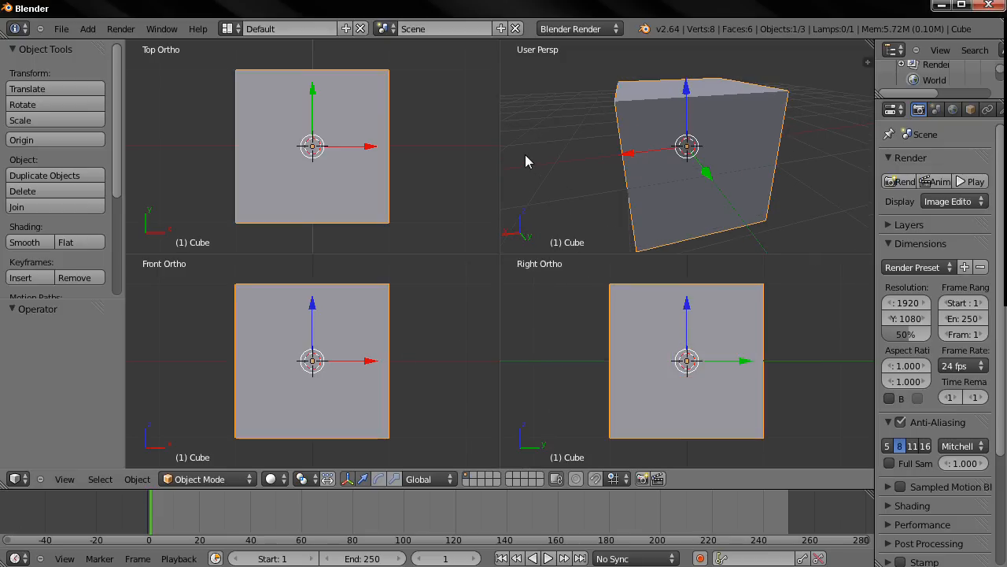
pyautogui.moveTo(488, 164)
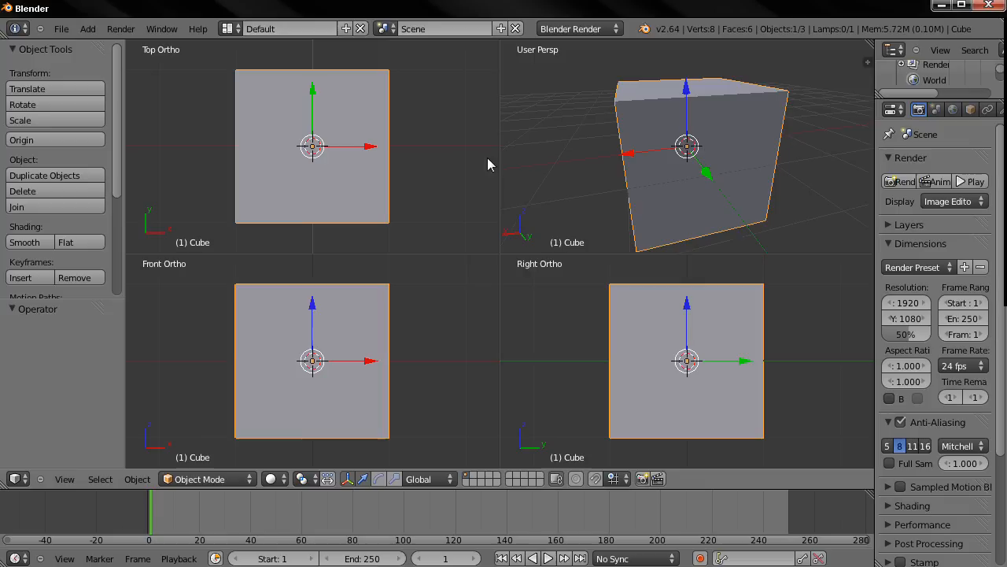
pyautogui.moveTo(431, 285)
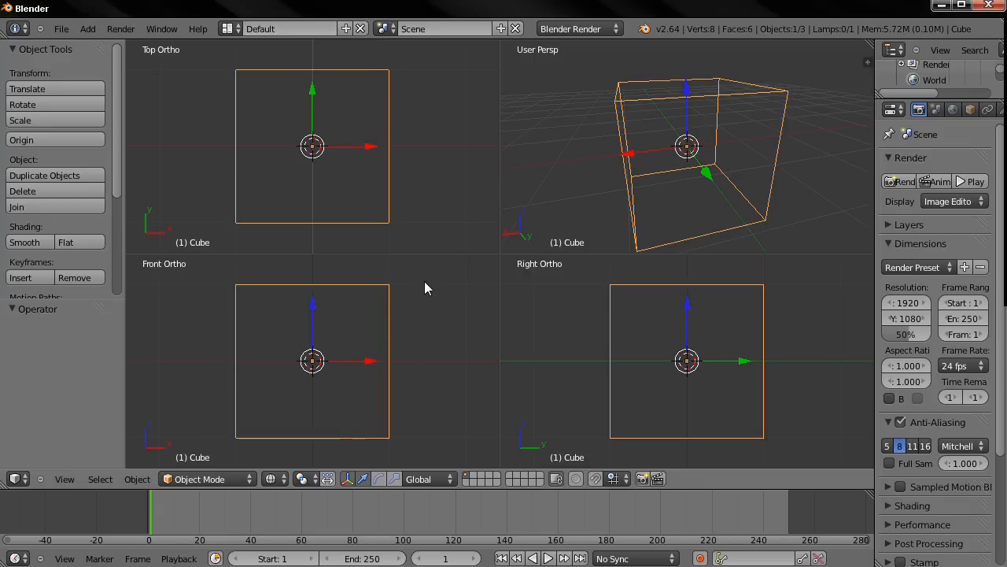
# Step: Enter Edit Mode on the cube
pyautogui.press('Tab')
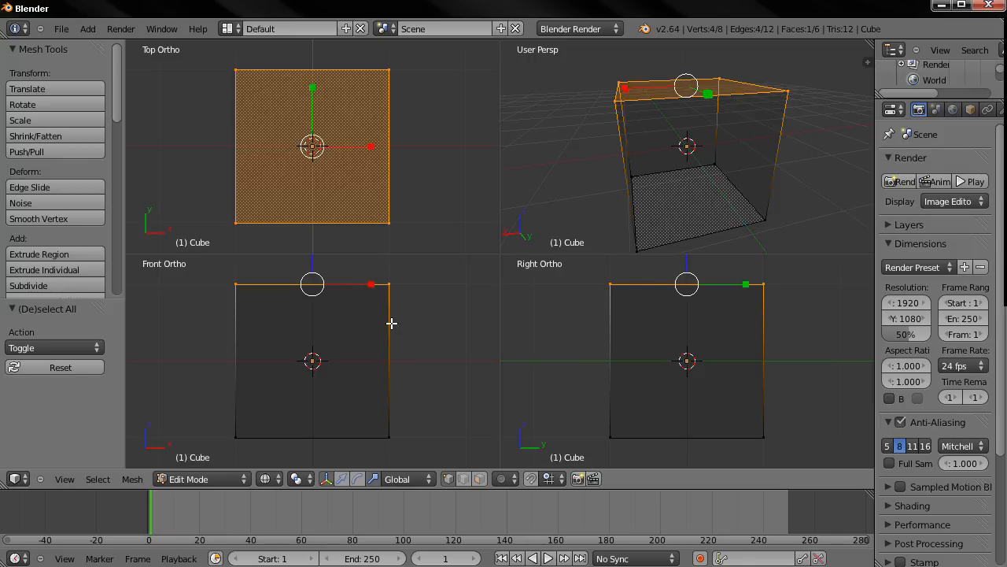
pyautogui.moveTo(371, 284)
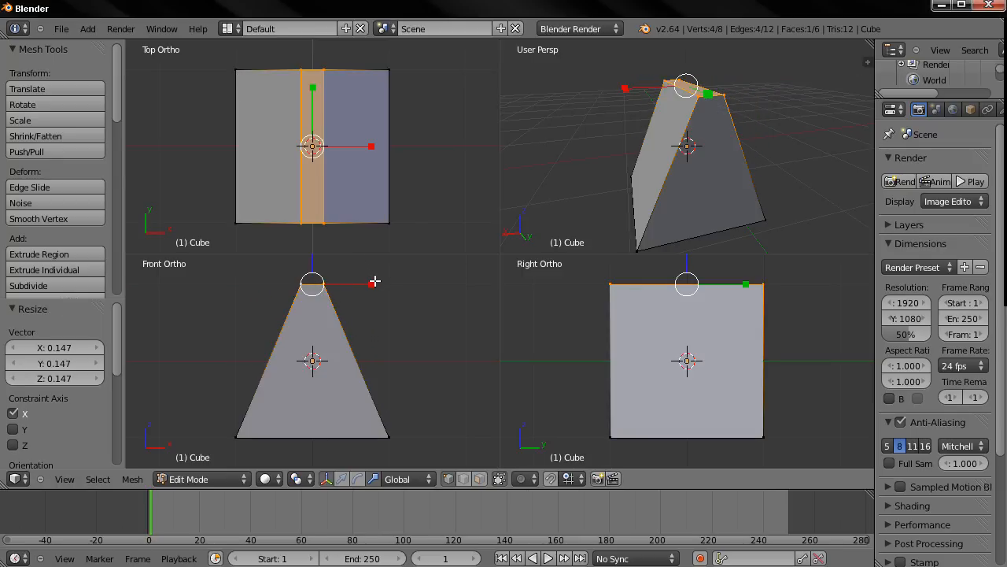
pyautogui.moveTo(423, 286)
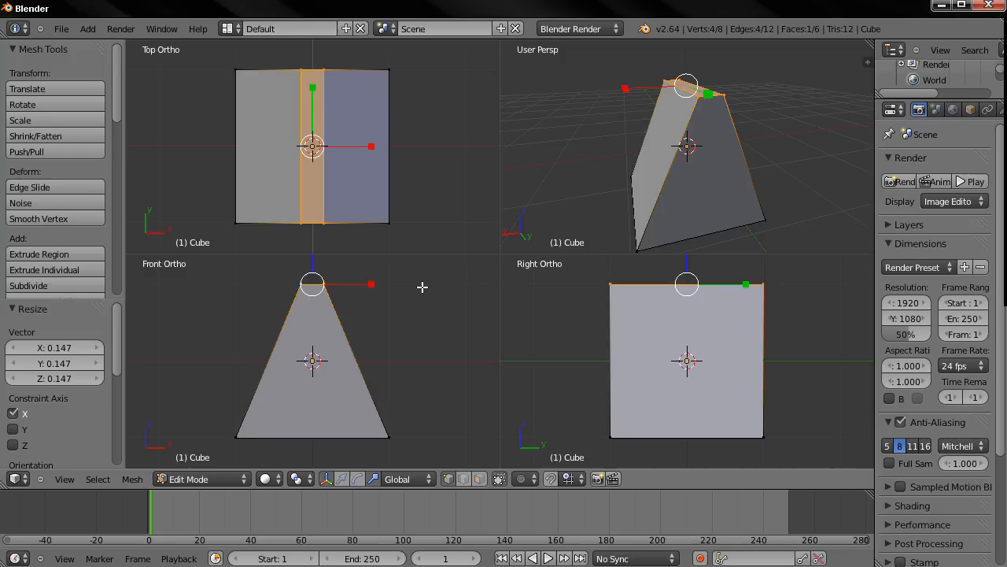
pyautogui.moveTo(446, 283)
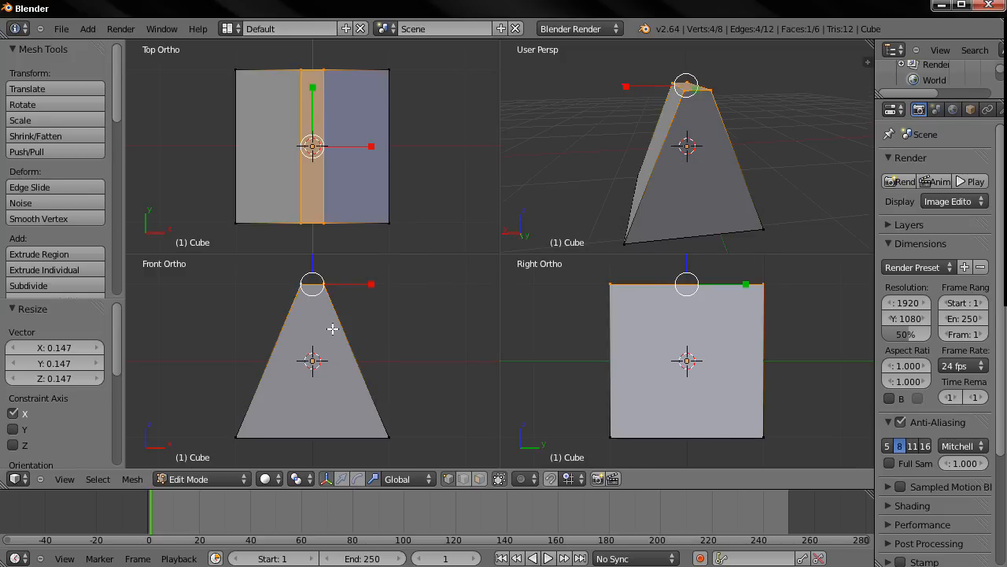
pyautogui.moveTo(655, 129)
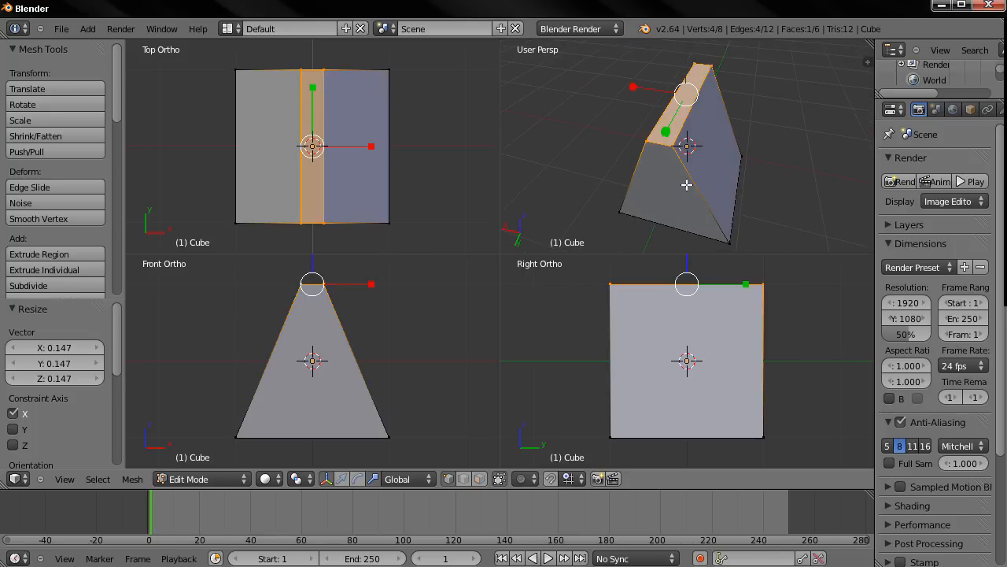
pyautogui.moveTo(445, 199)
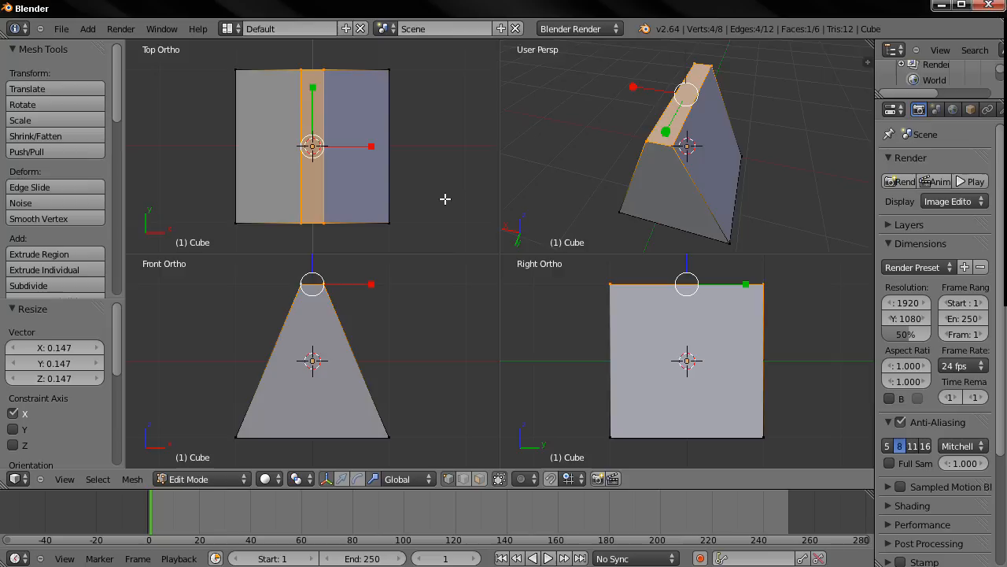
pyautogui.moveTo(452, 323)
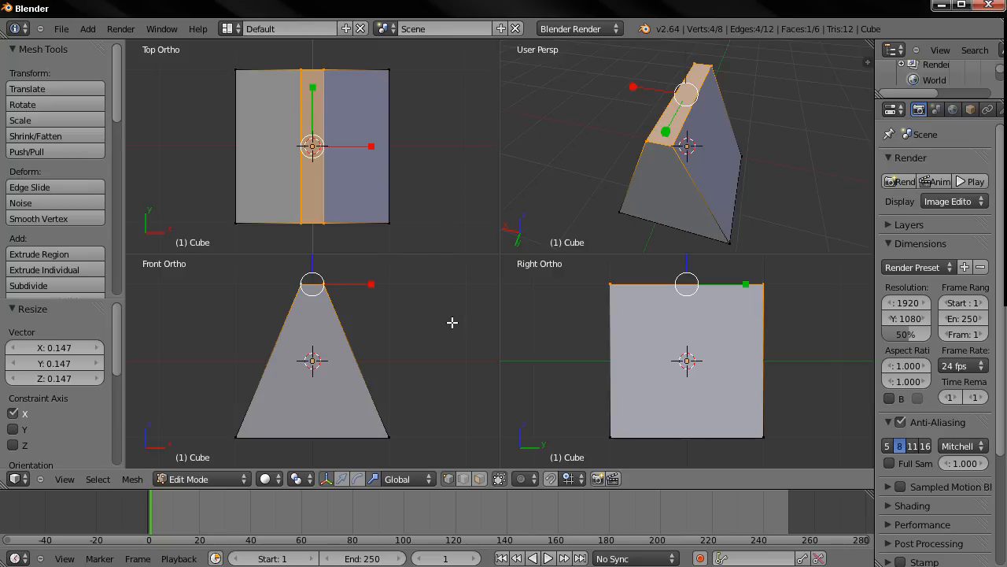
pyautogui.moveTo(465, 334)
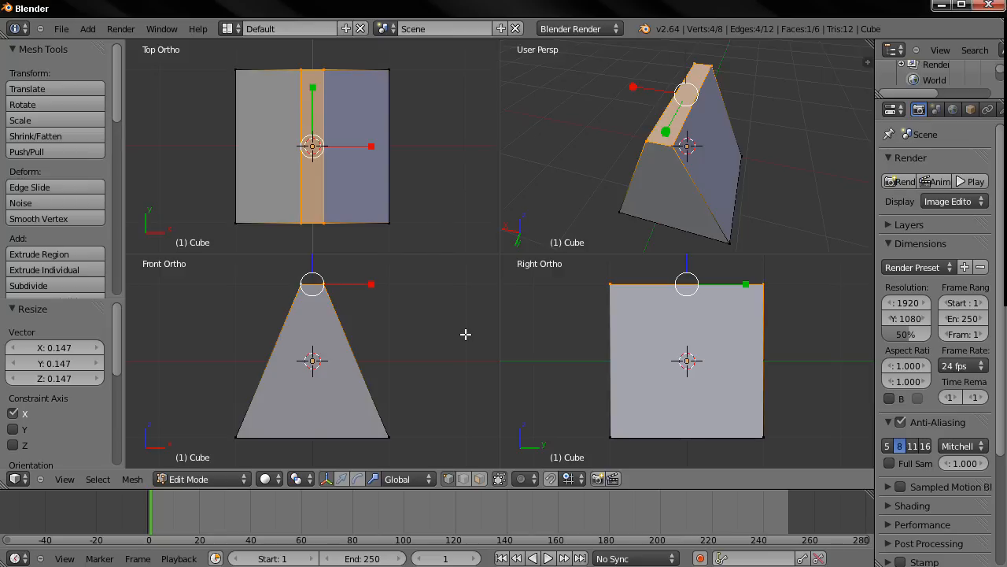
pyautogui.moveTo(506, 345)
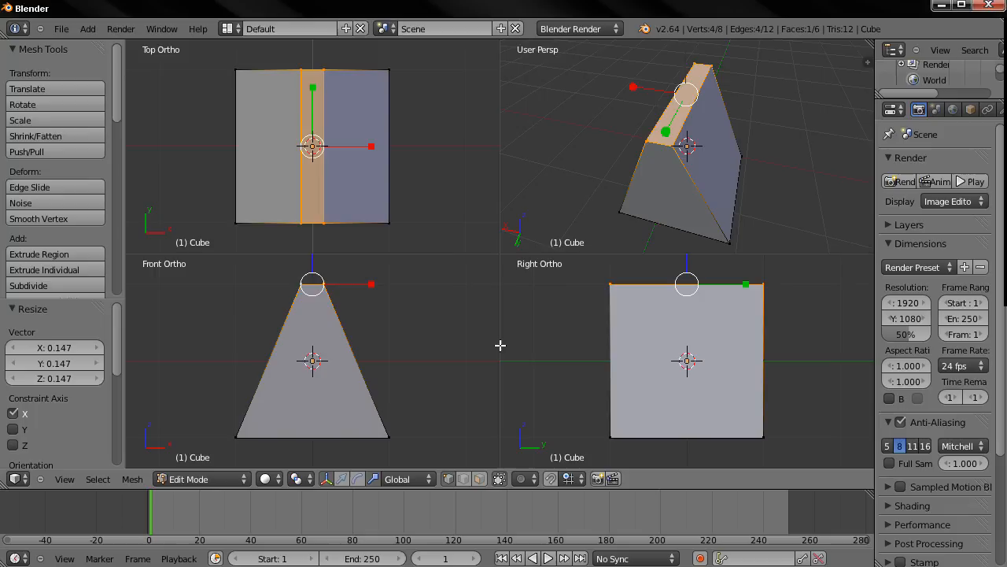
pyautogui.moveTo(503, 346)
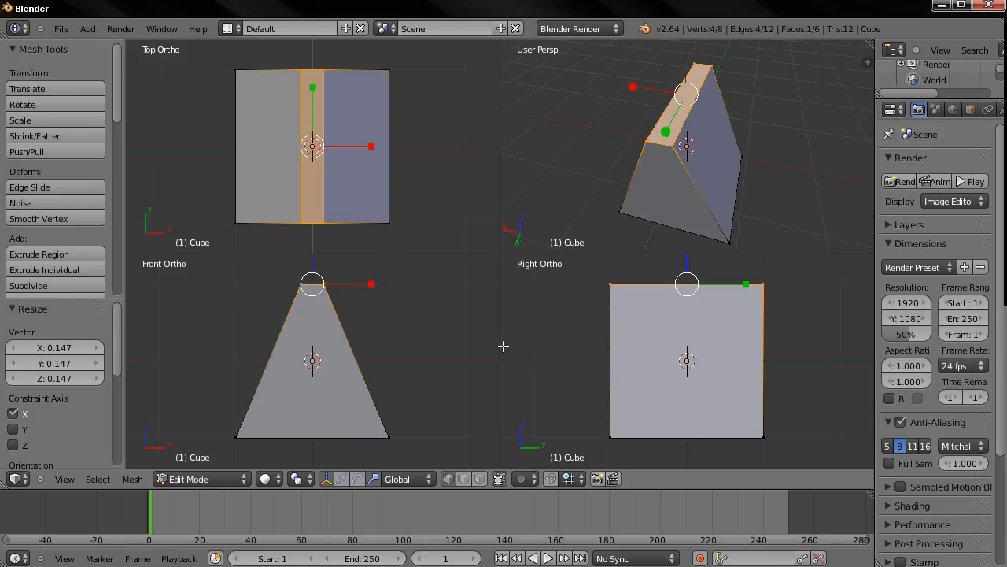